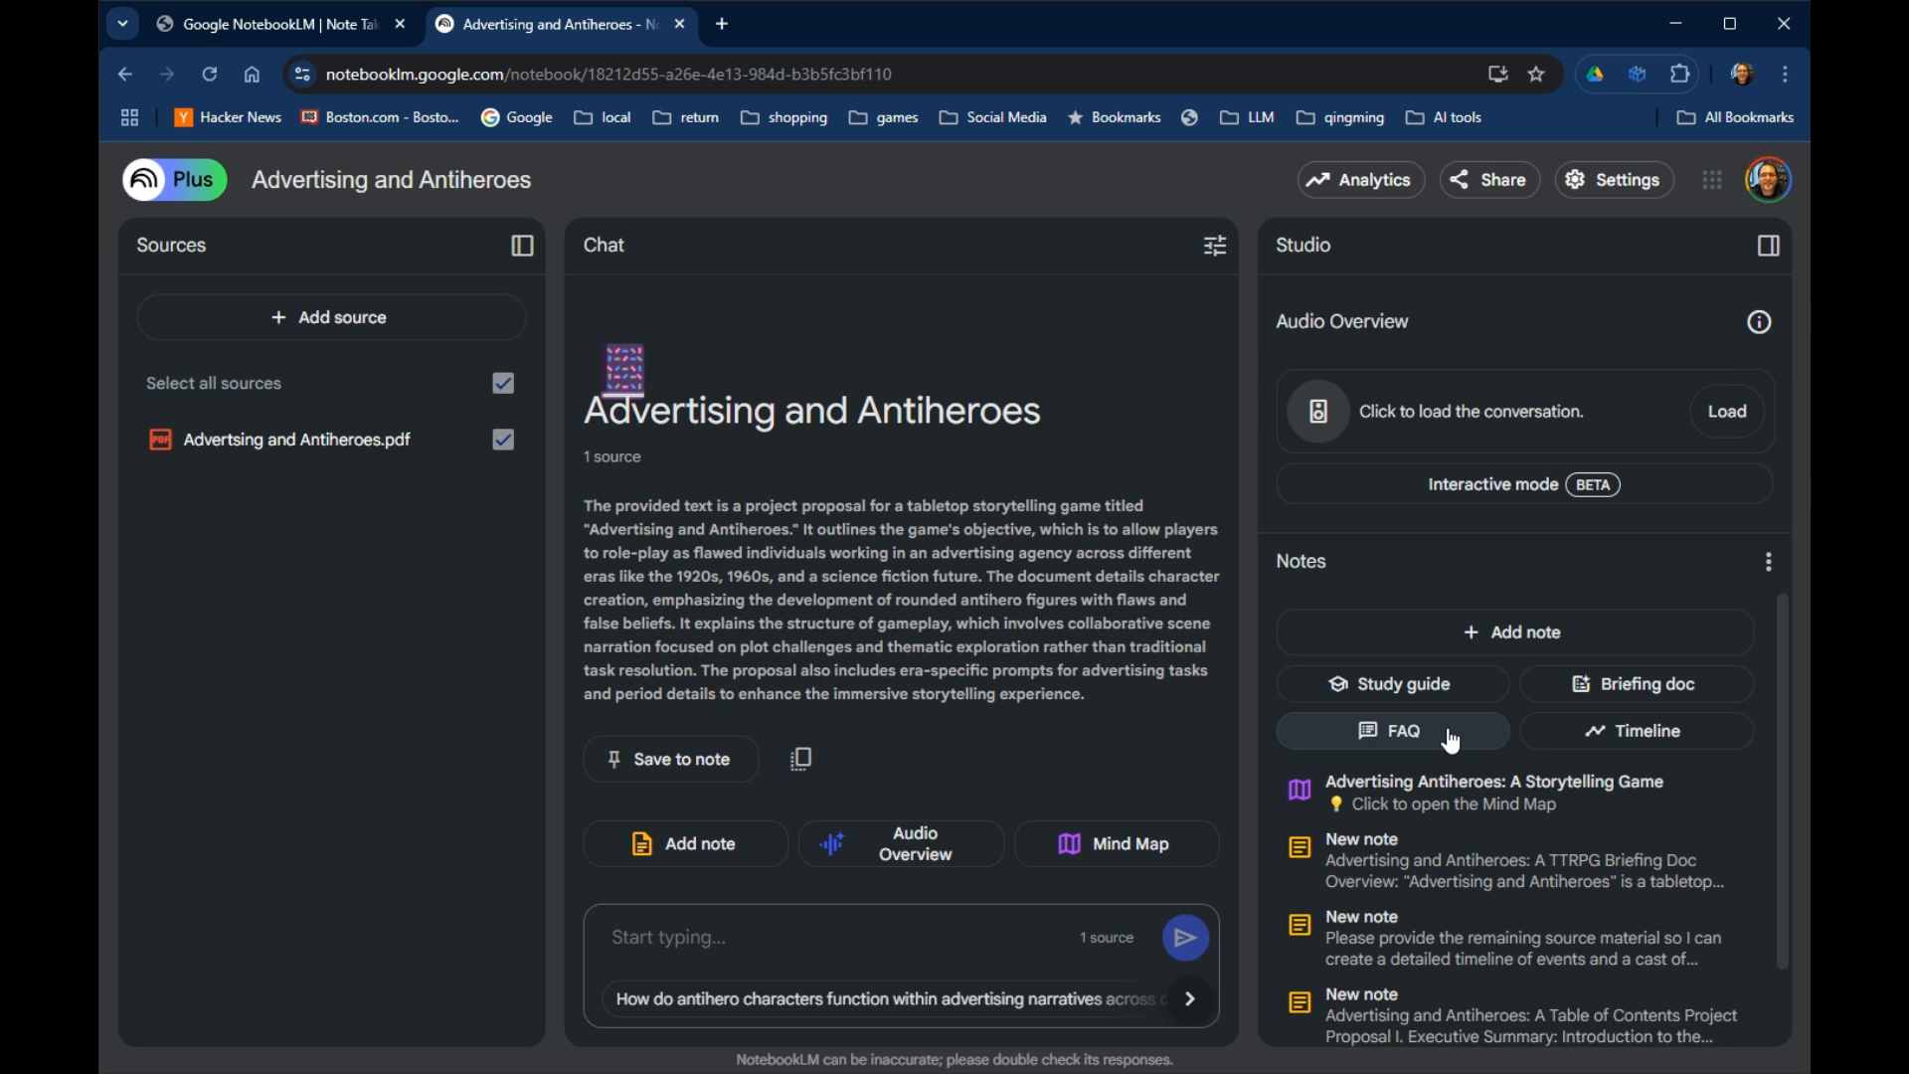
pyautogui.moveTo(1181, 792)
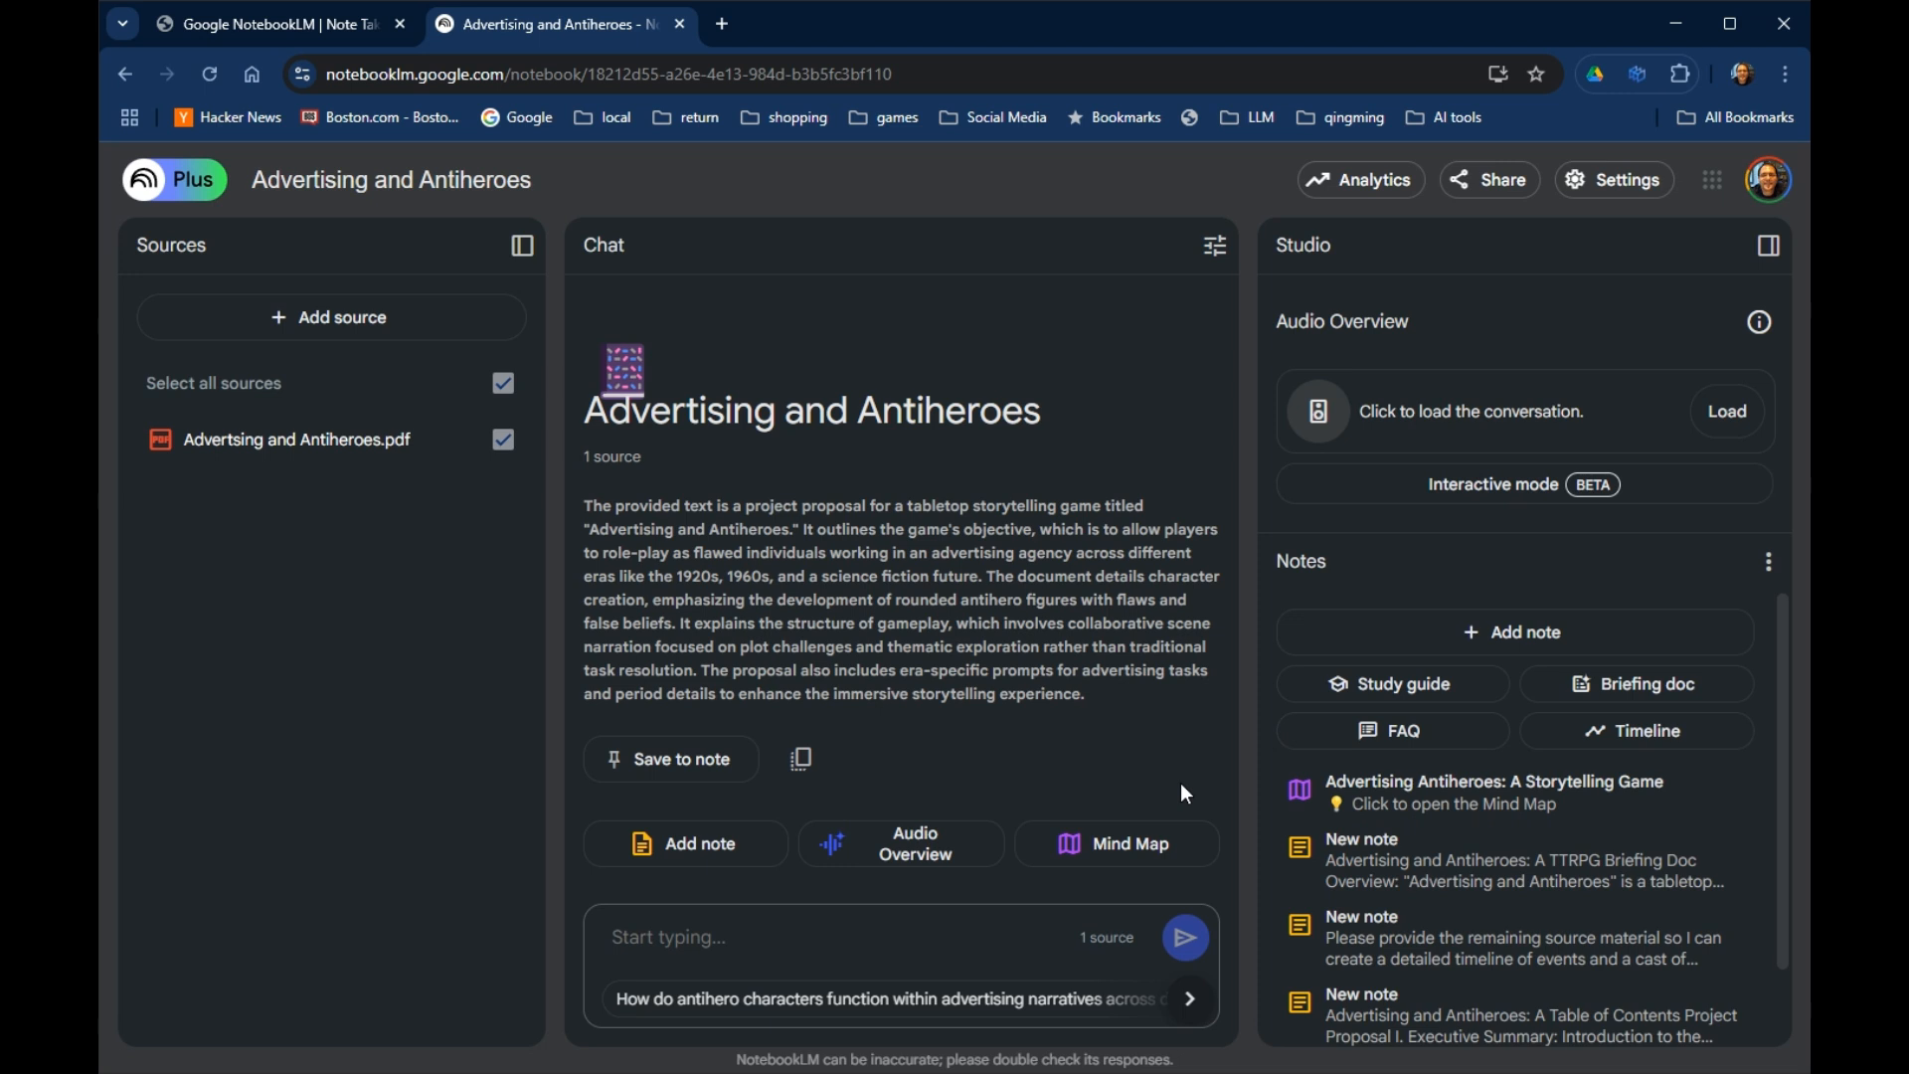
pyautogui.moveTo(1113, 842)
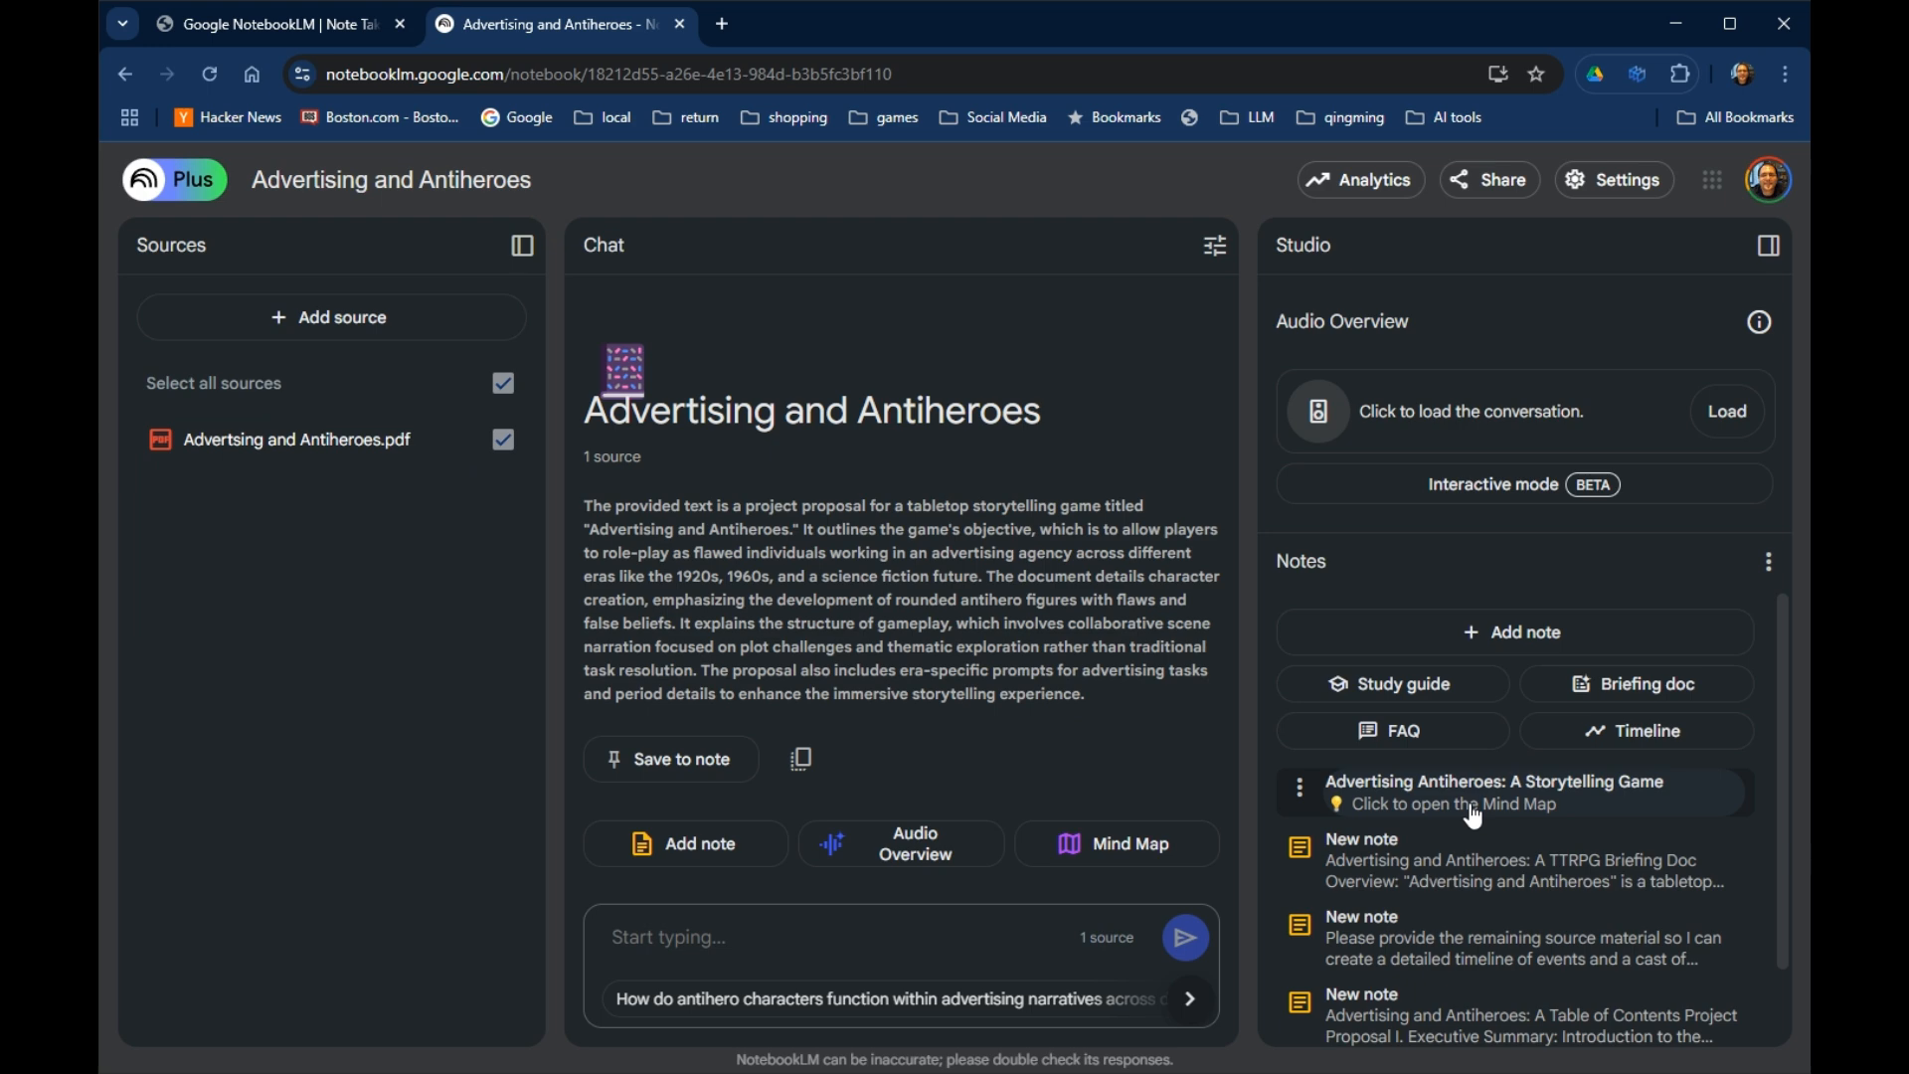
# Open the 'Advertising Antiheroes: A Storytelling Game' mind map from the Studio notes.
pyautogui.click(1470, 792)
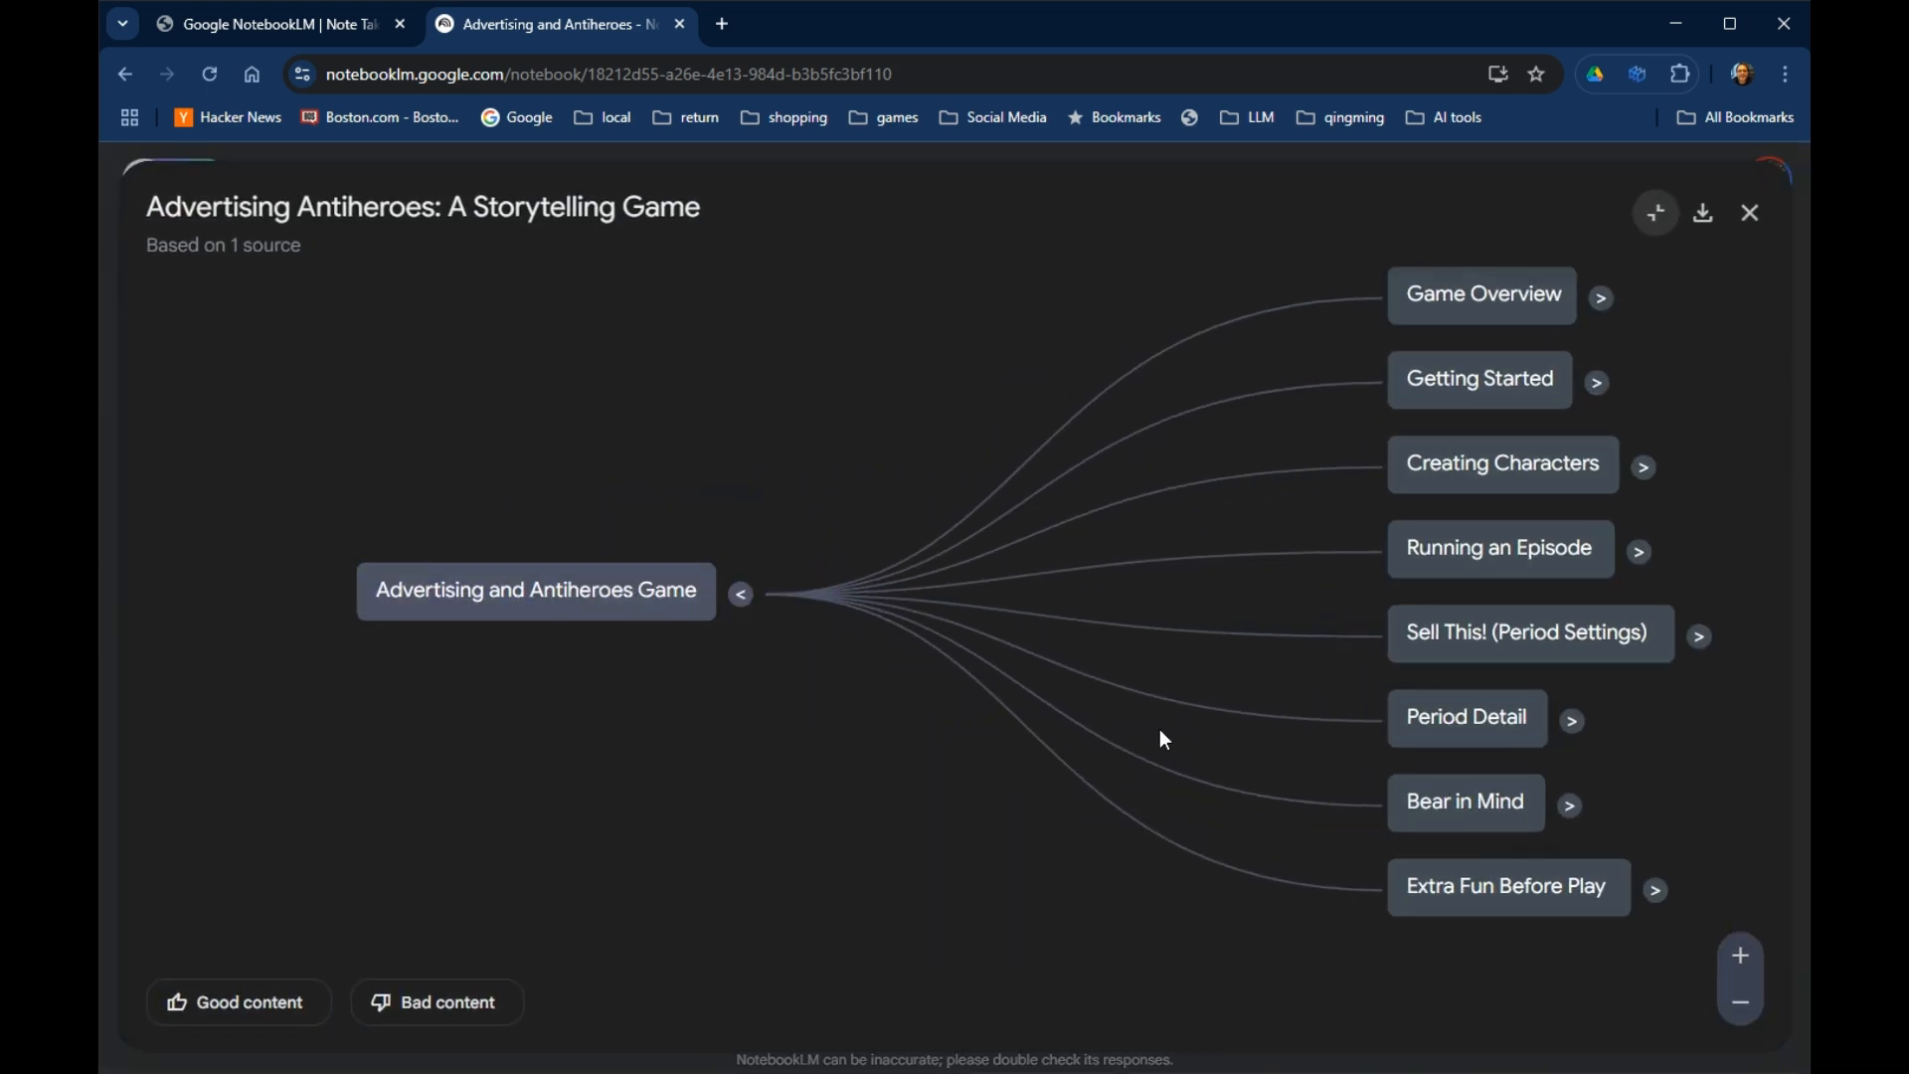
pyautogui.moveTo(1531, 465)
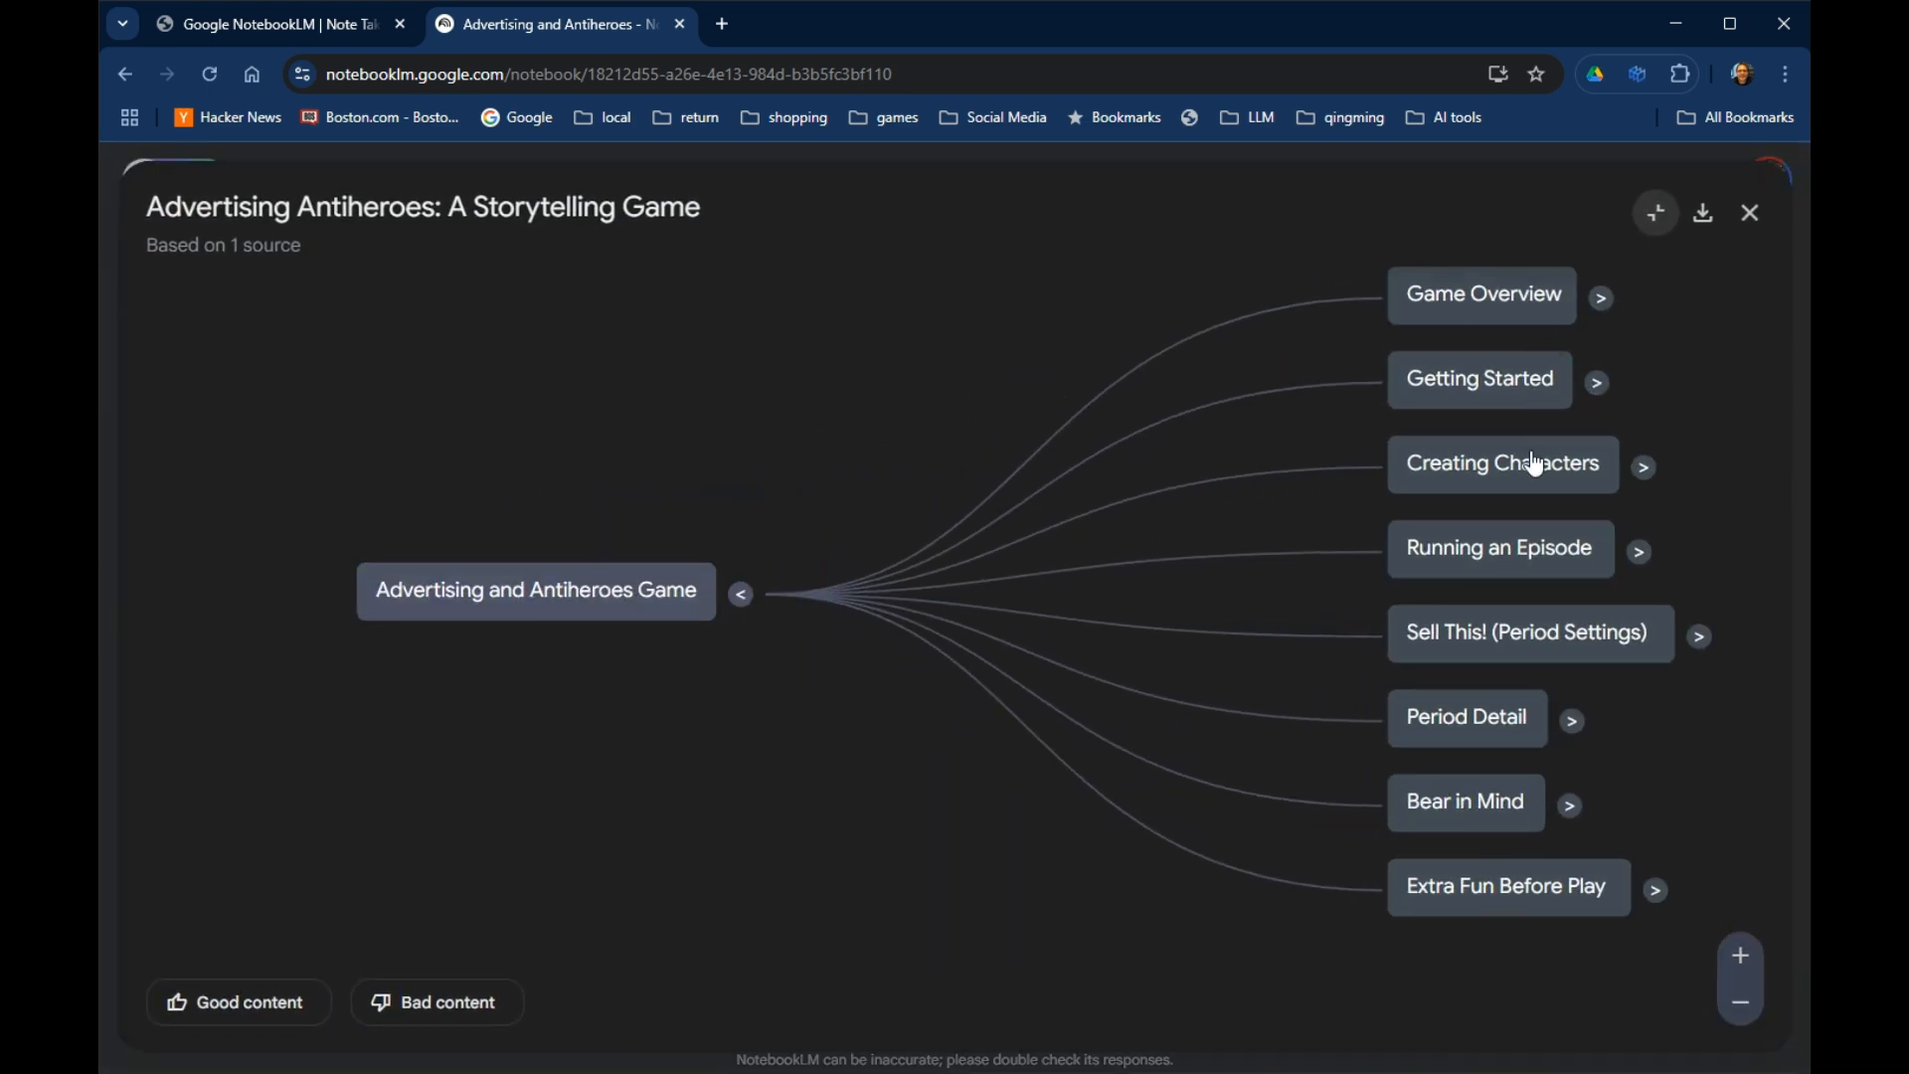
pyautogui.moveTo(1434, 221)
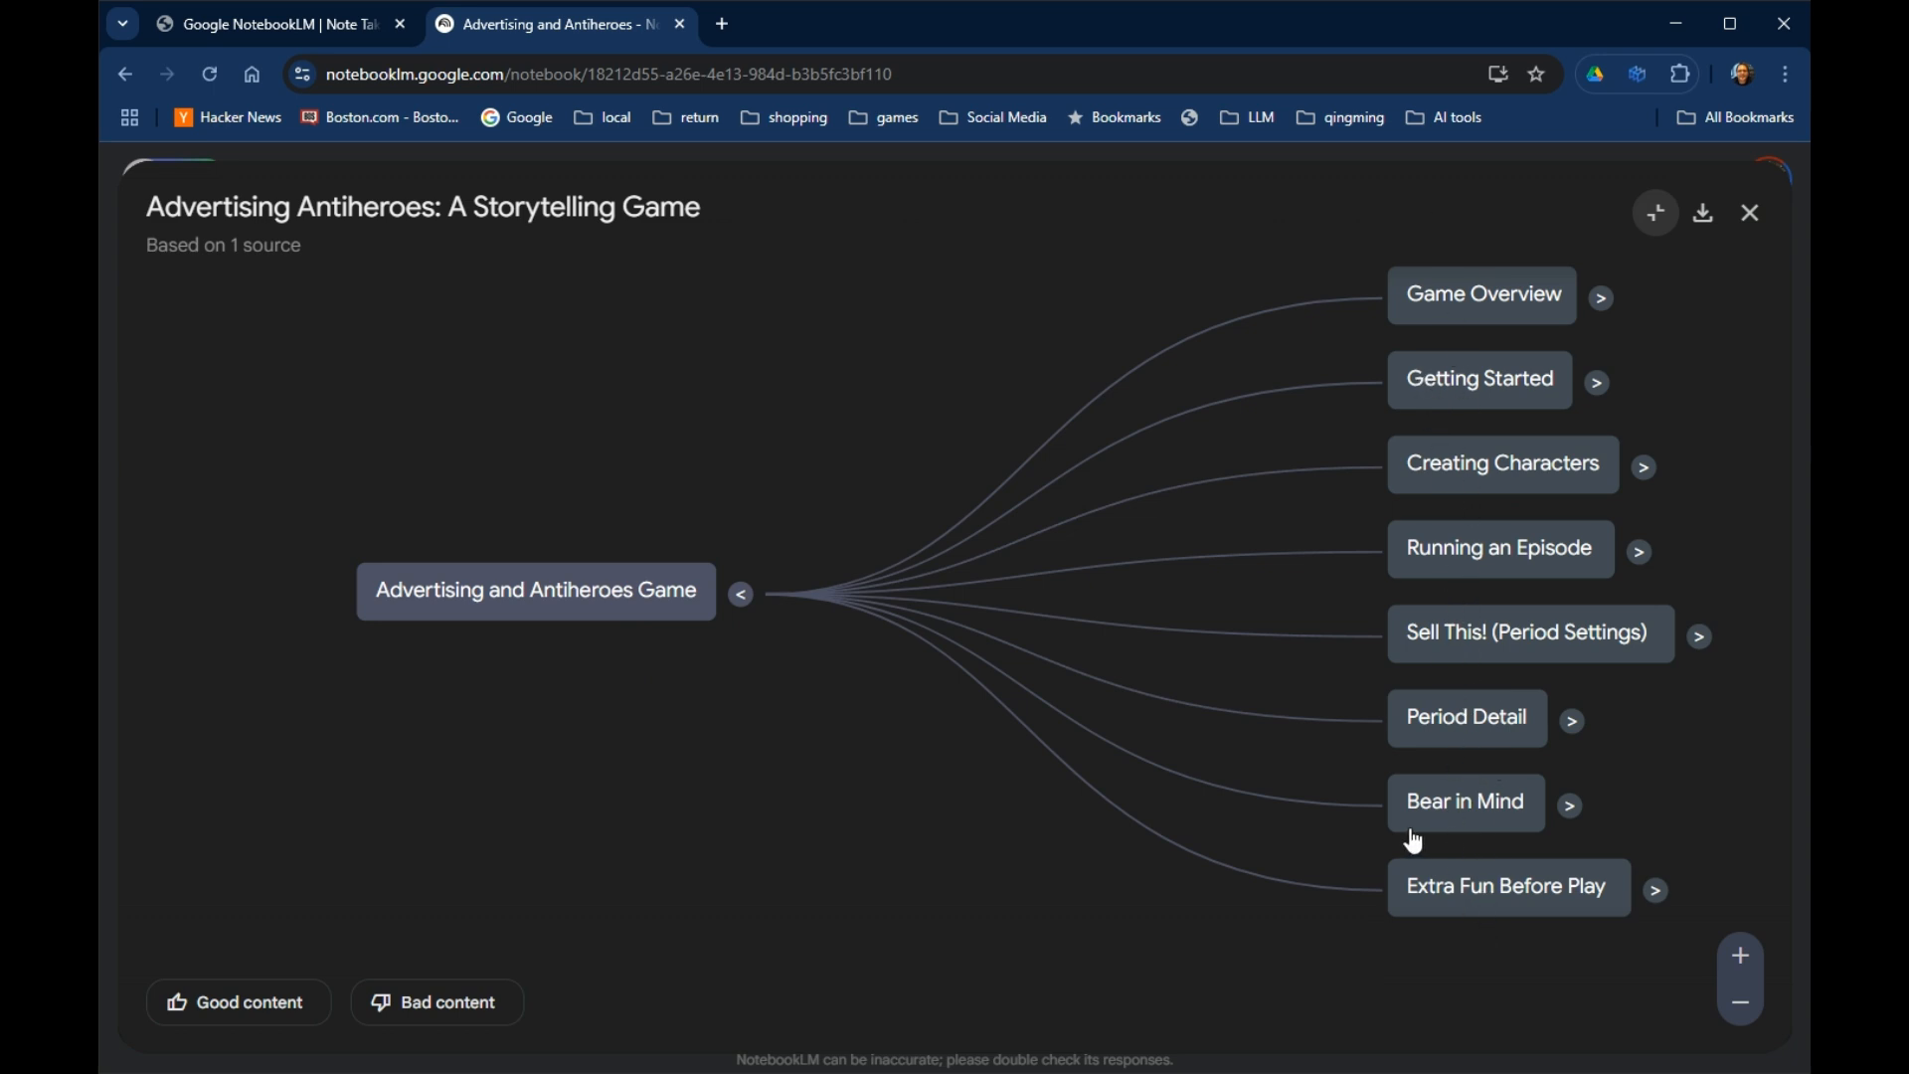
pyautogui.moveTo(1514, 743)
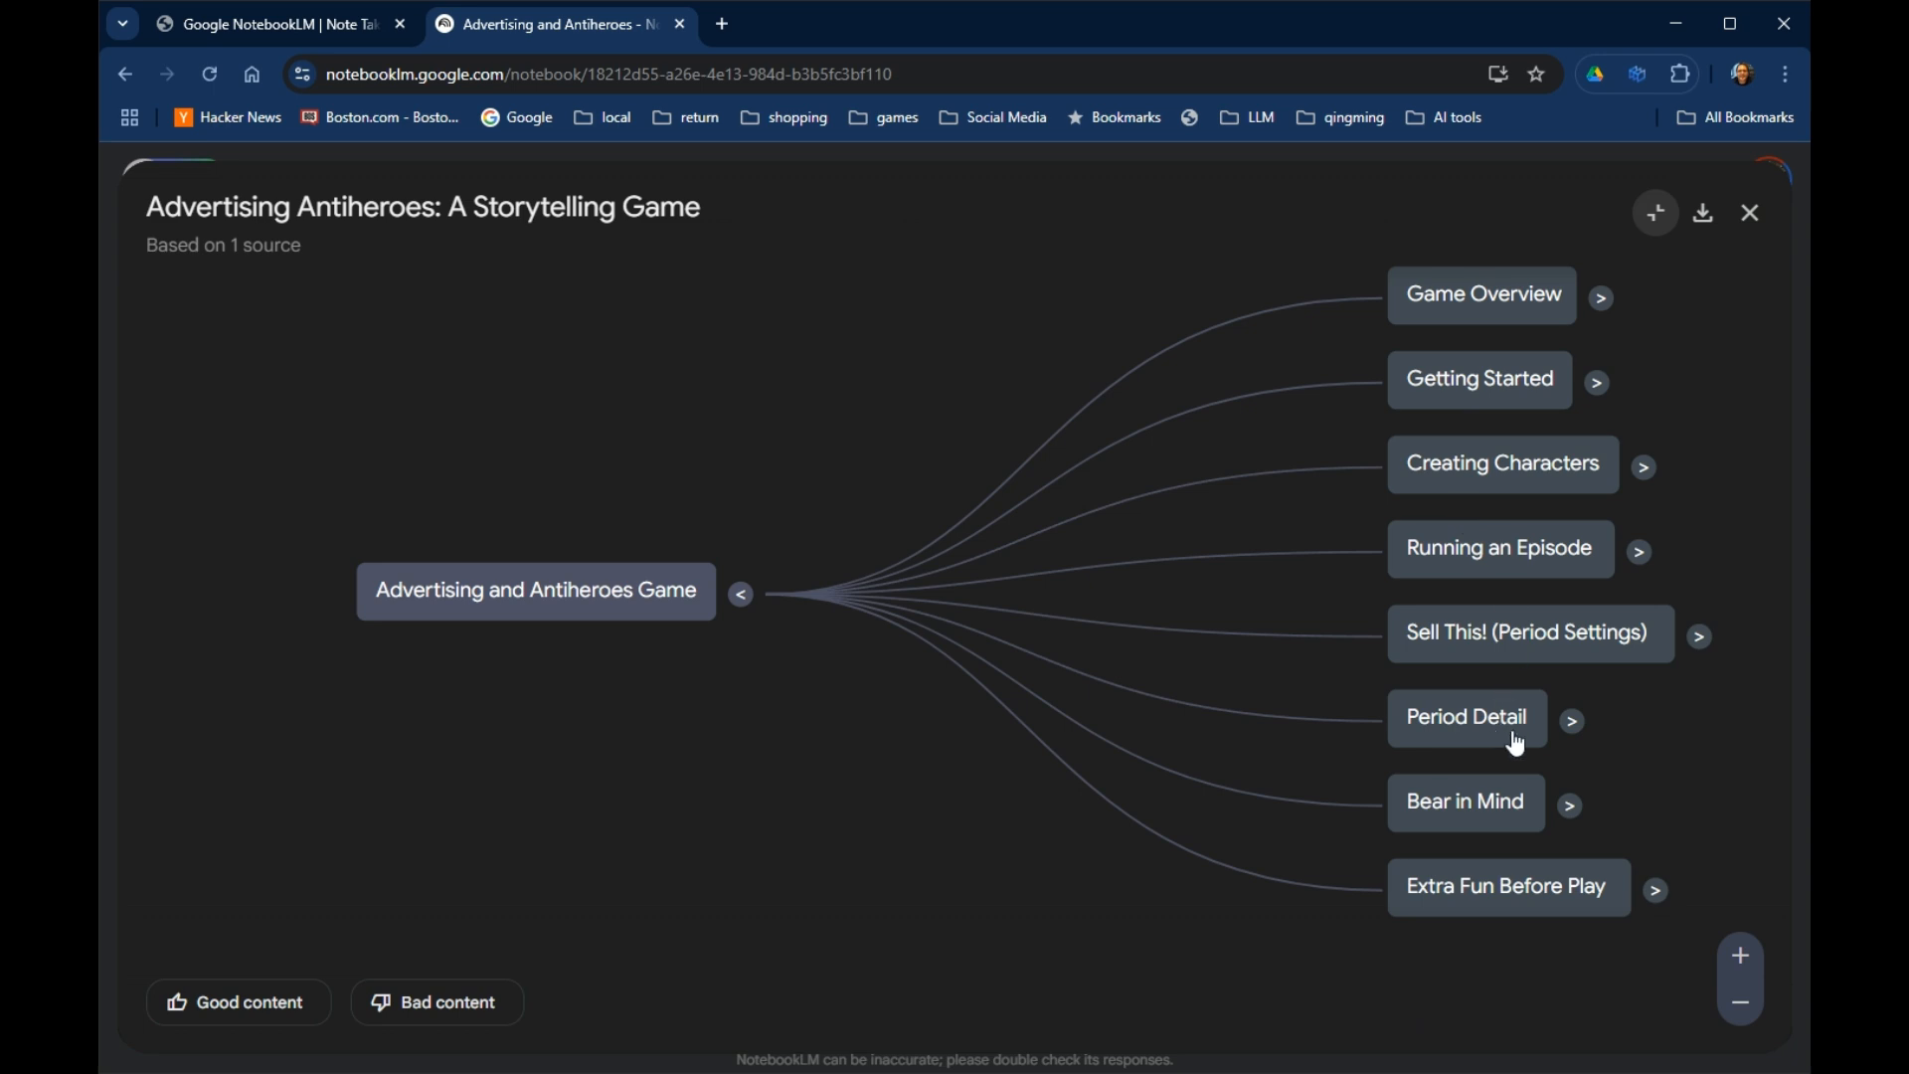
pyautogui.moveTo(1574, 742)
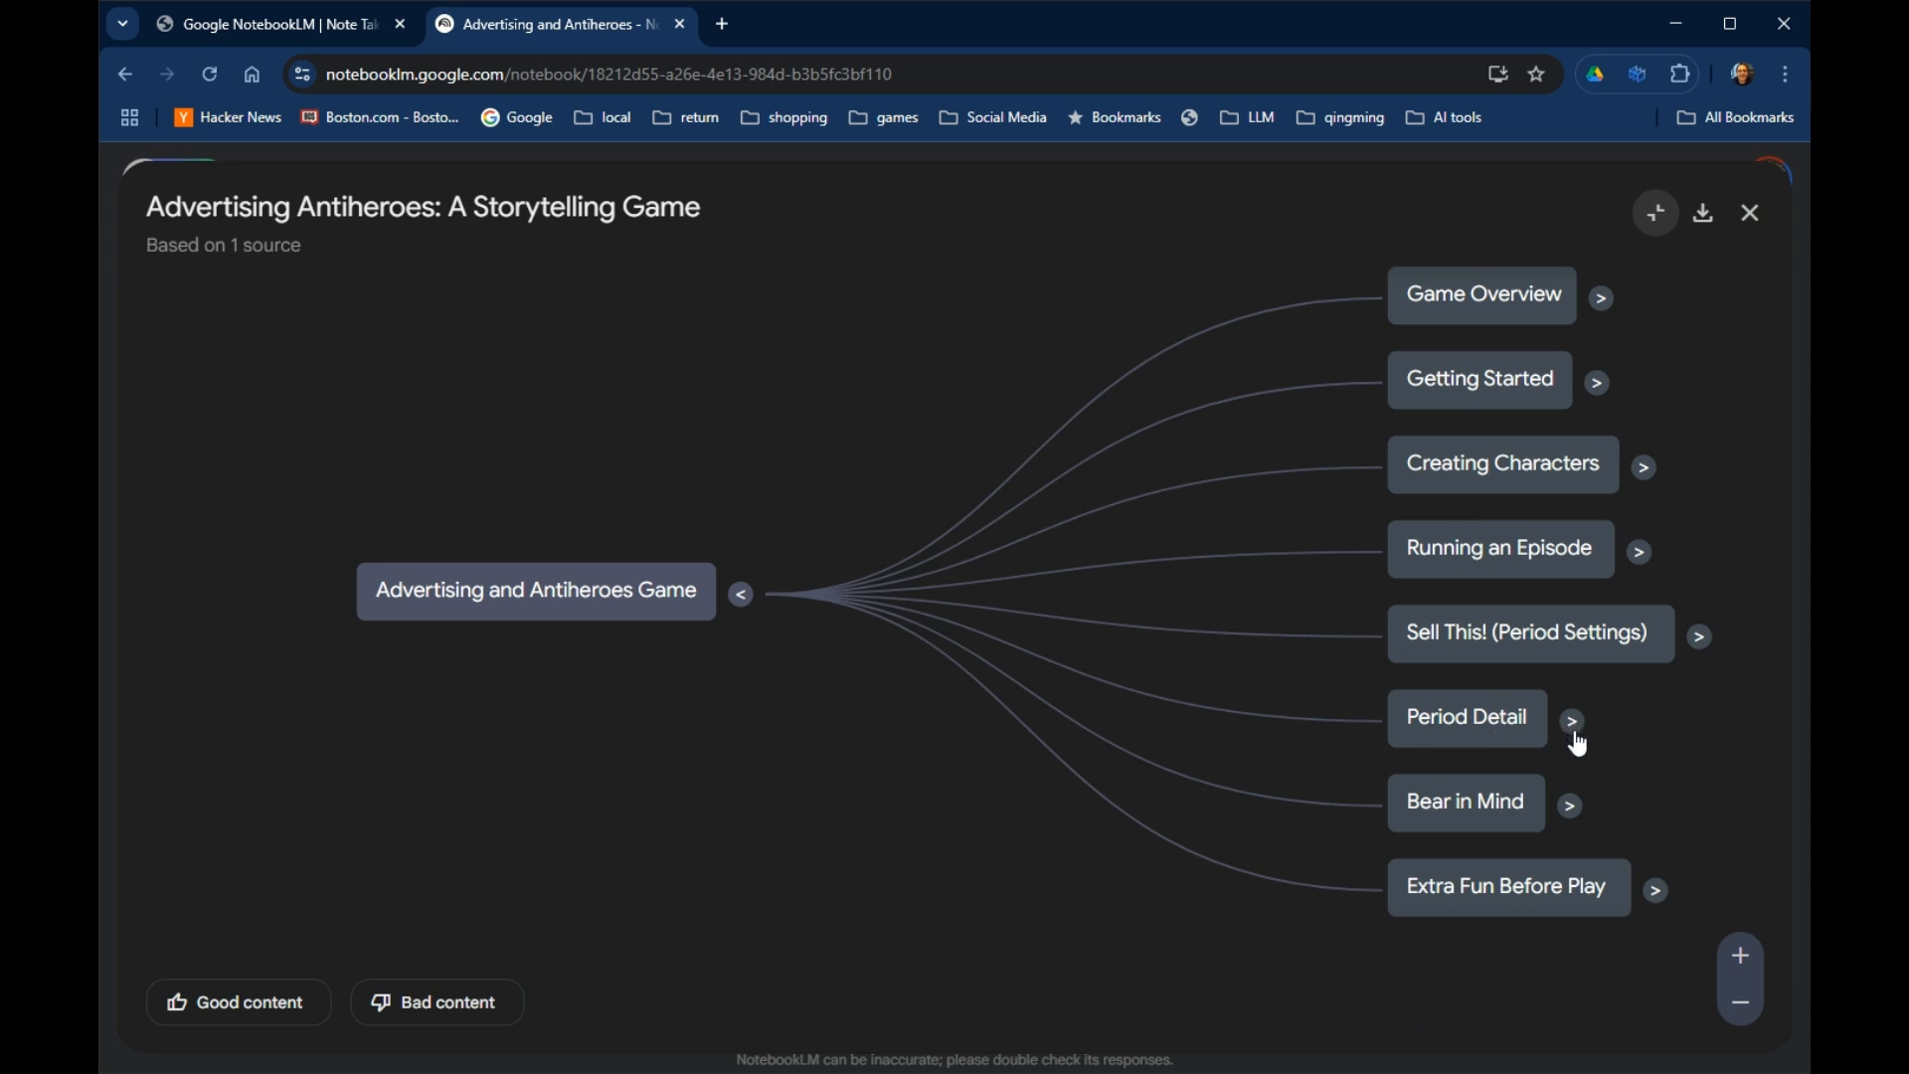
# Expand Period Detail into its three eras and Future Setting into six scenario ideas.
pyautogui.click(1571, 721)
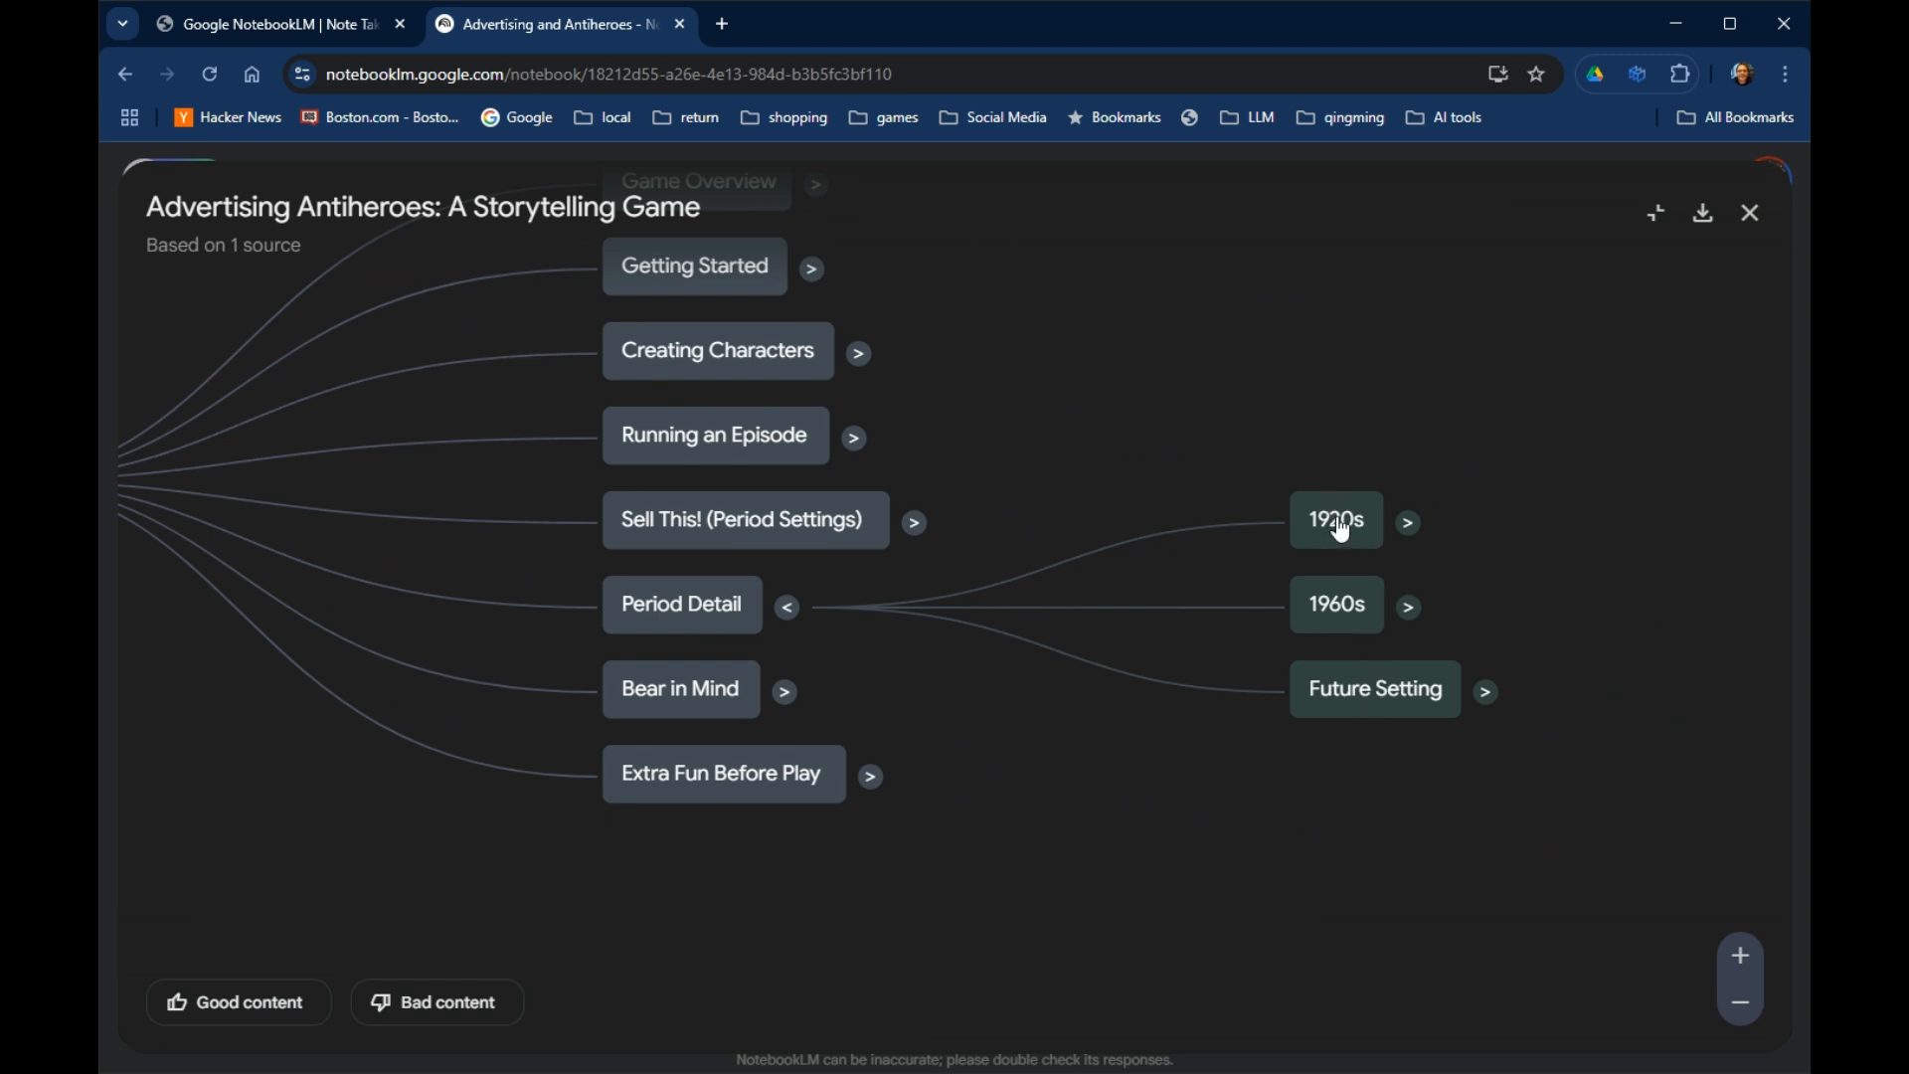
pyautogui.moveTo(1355, 718)
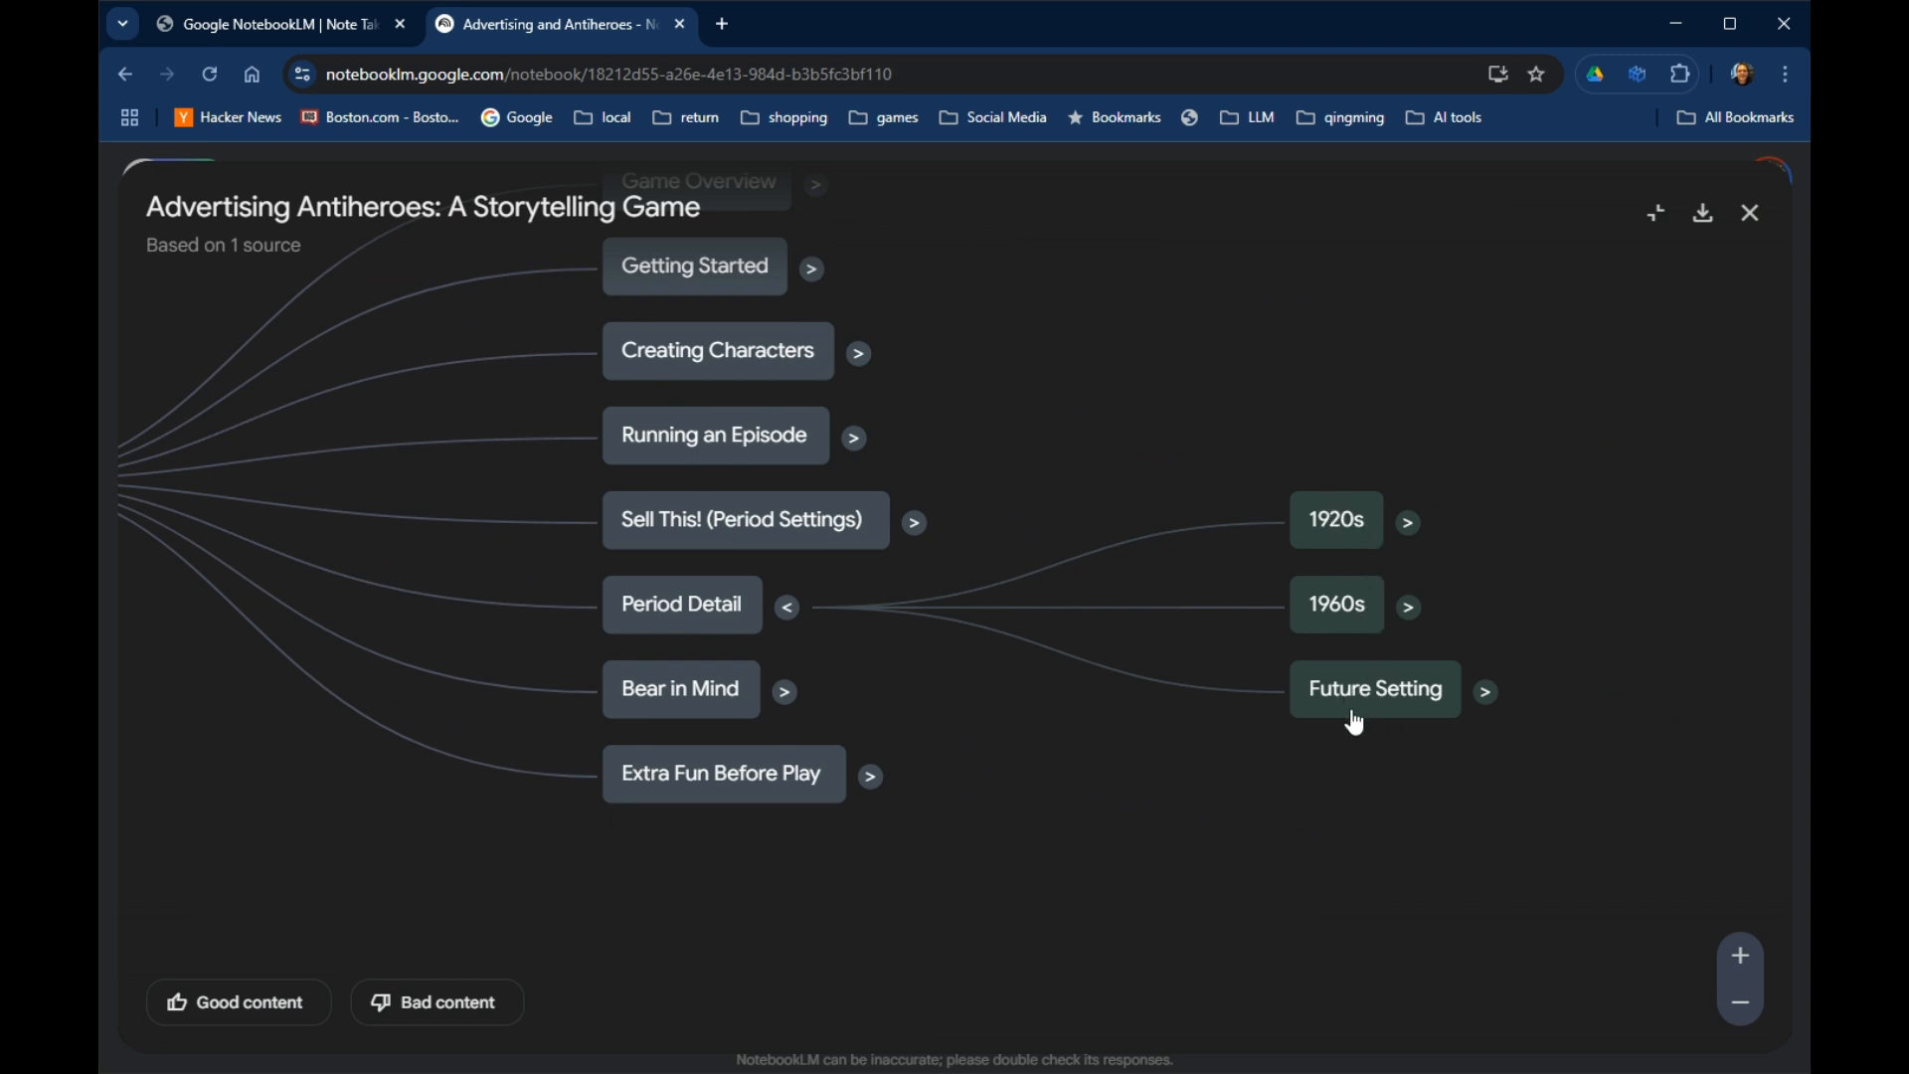
pyautogui.moveTo(1416, 685)
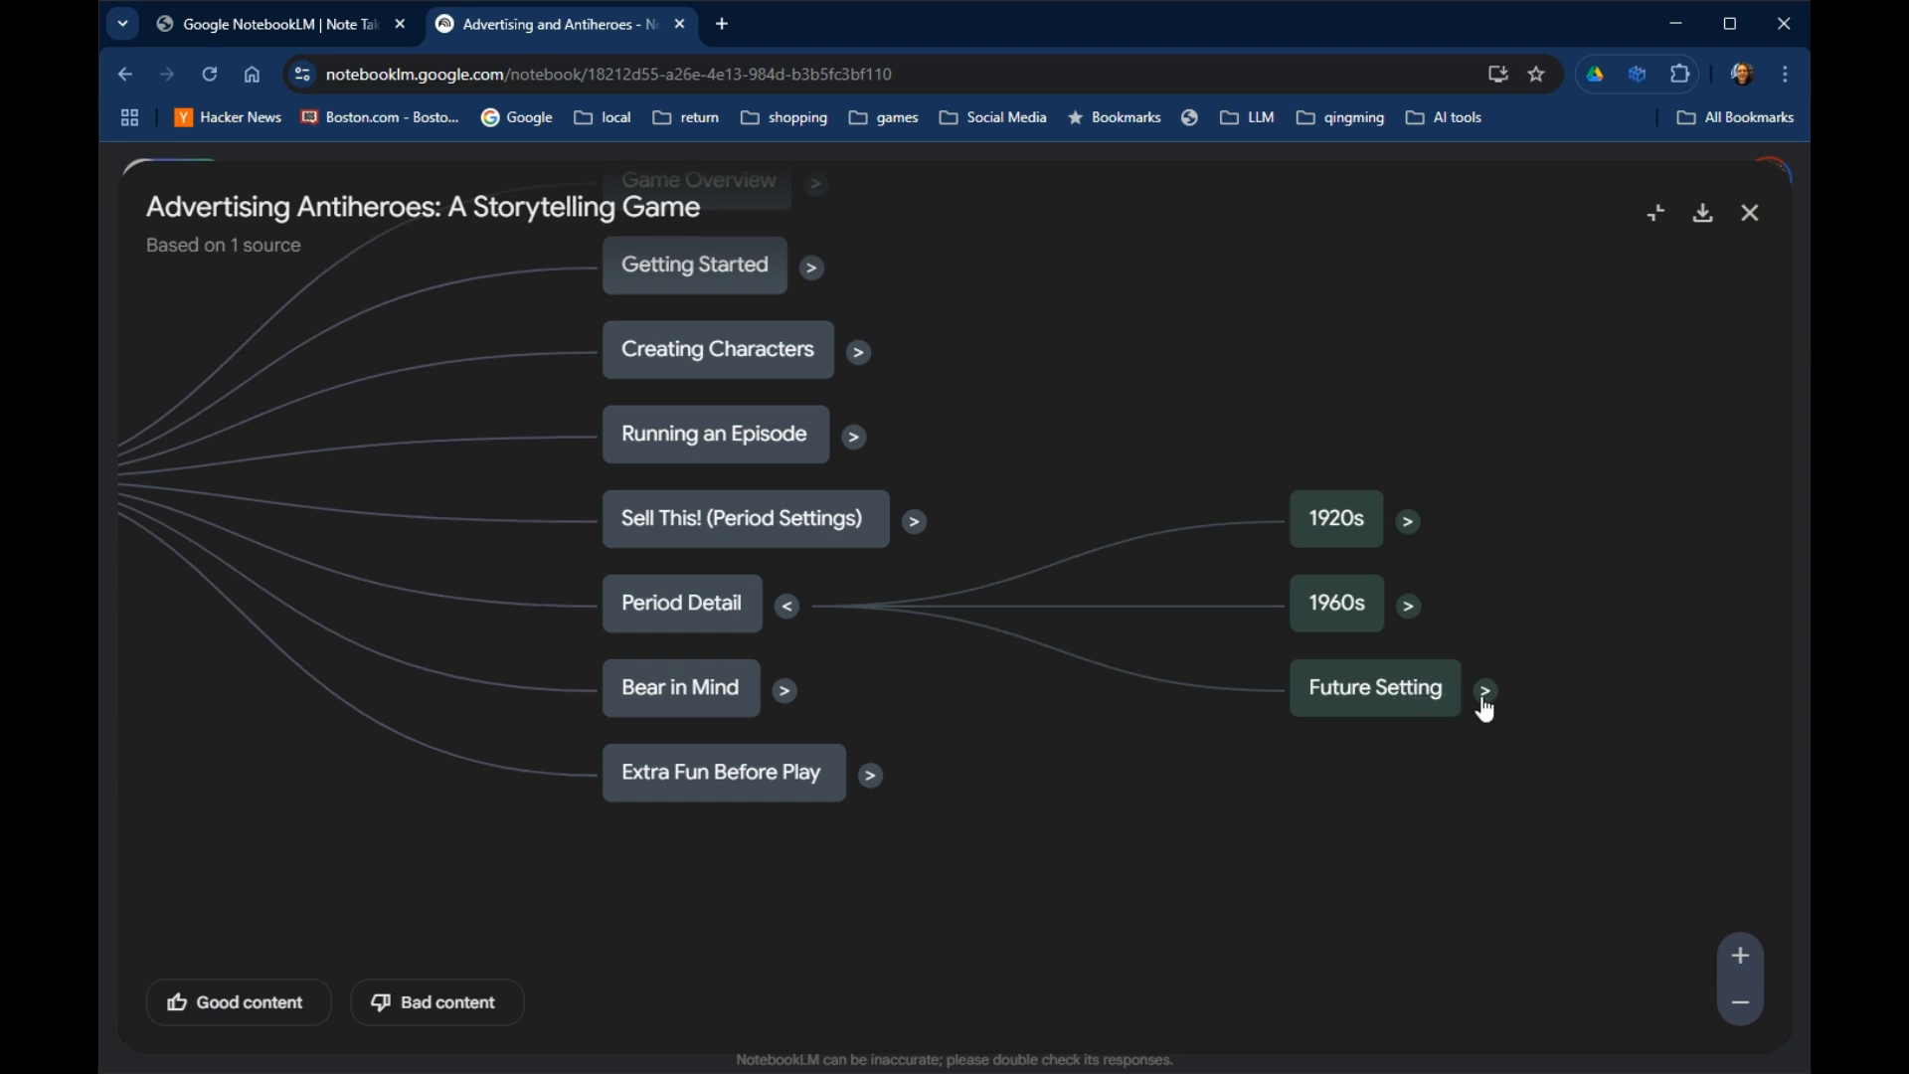
pyautogui.click(1482, 698)
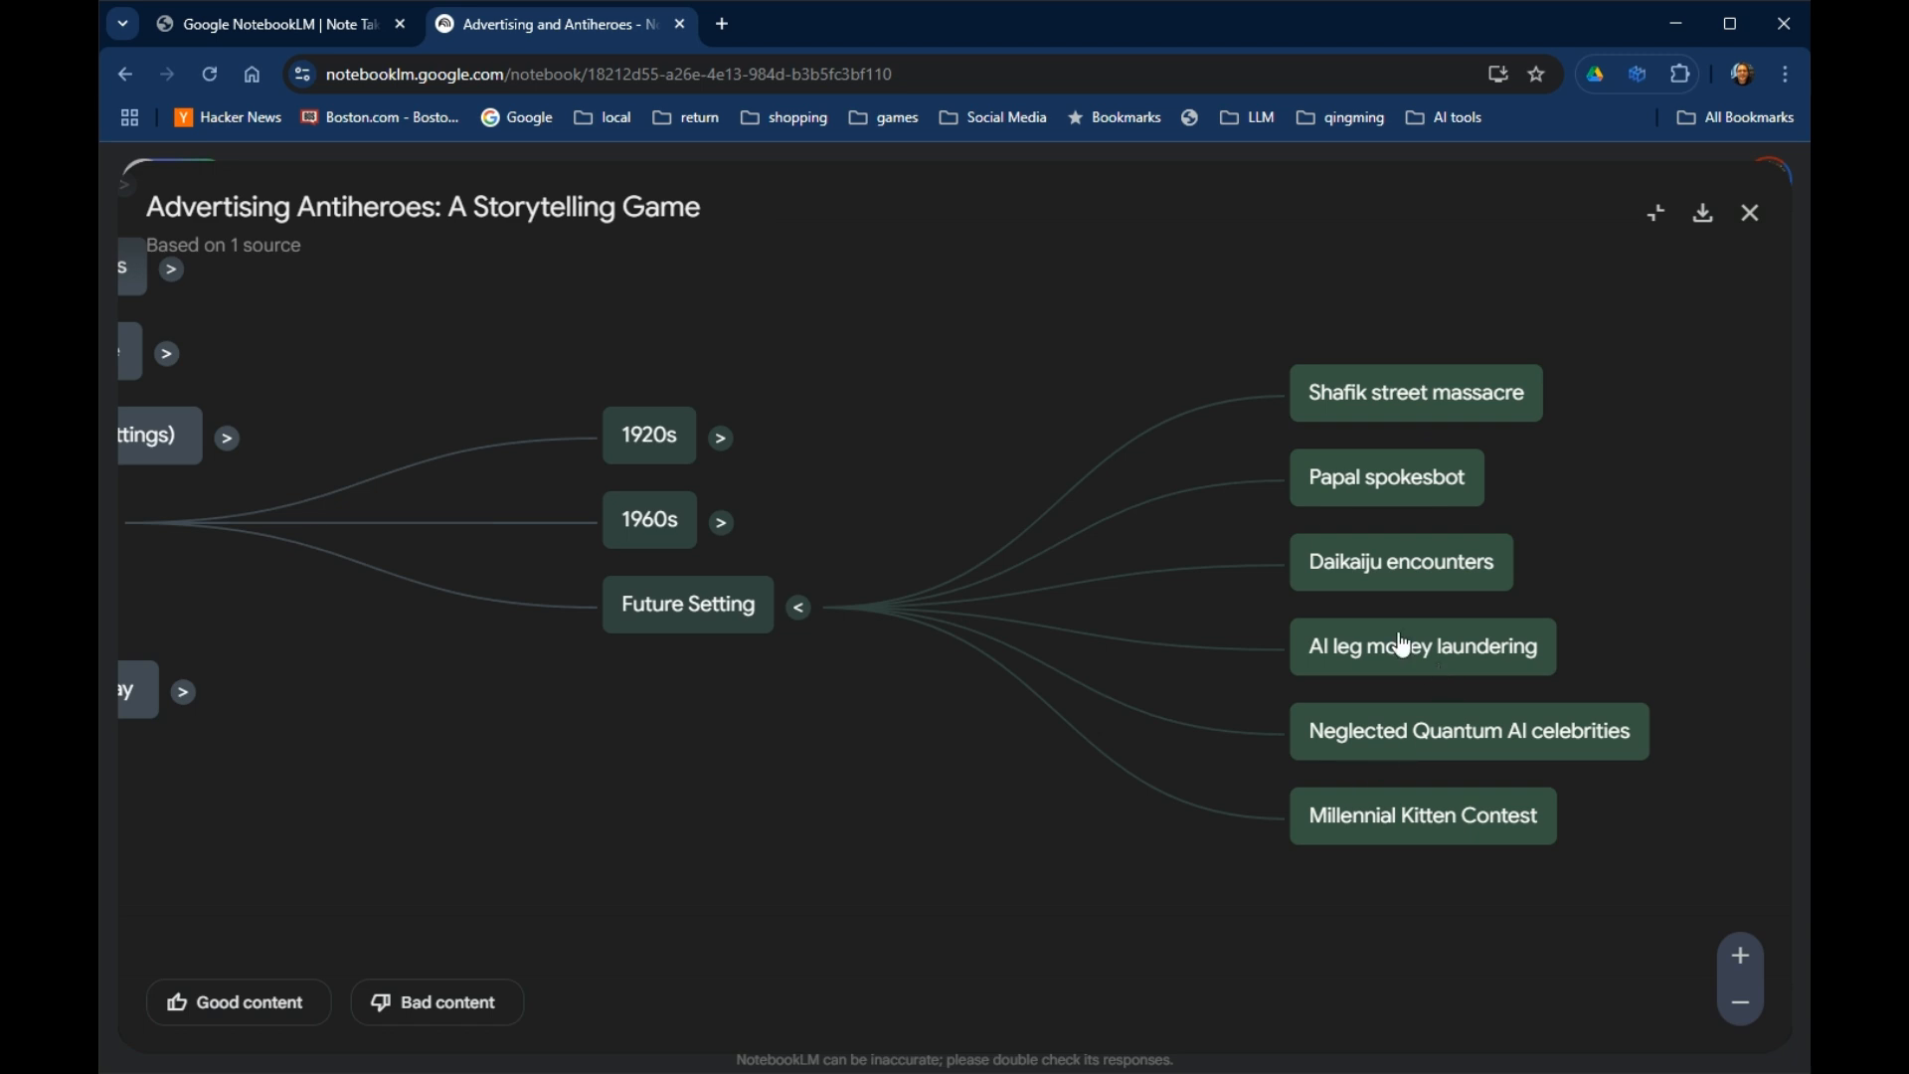
pyautogui.moveTo(1206, 684)
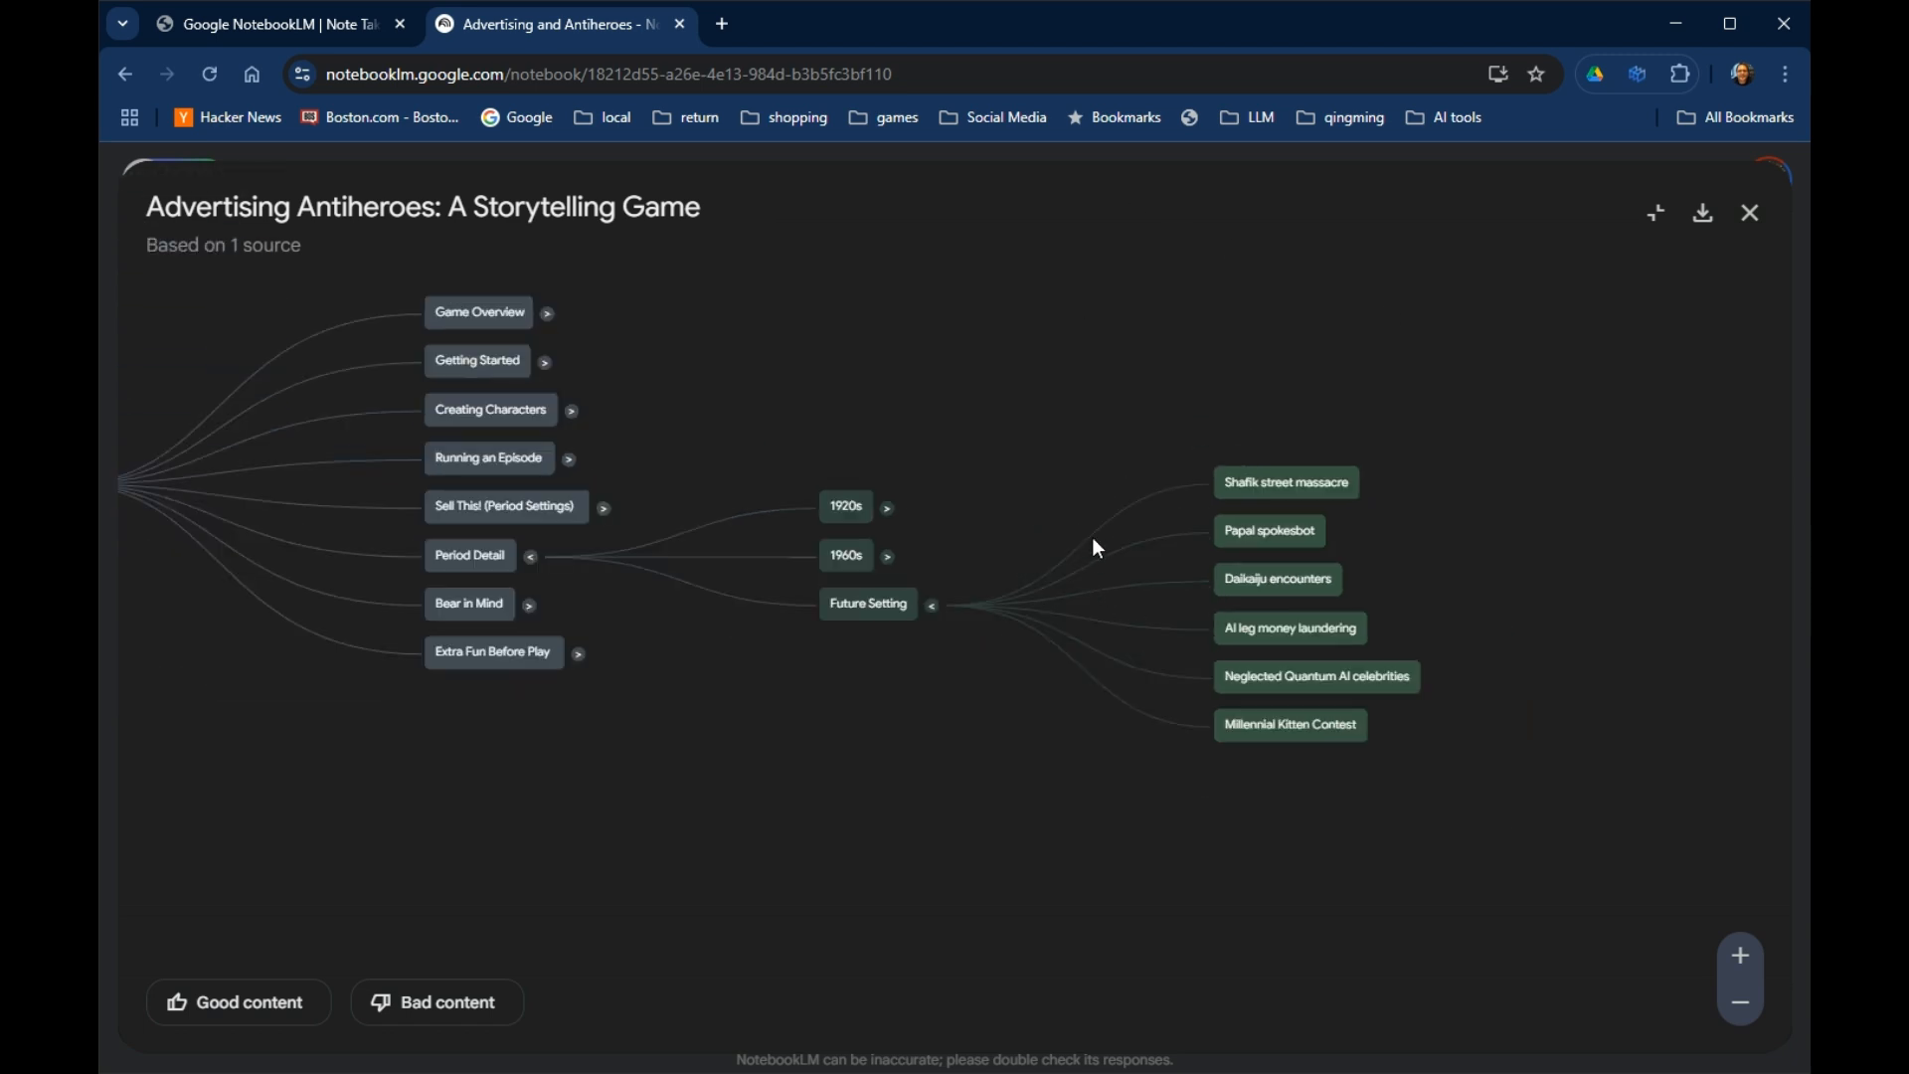
pyautogui.moveTo(546, 332)
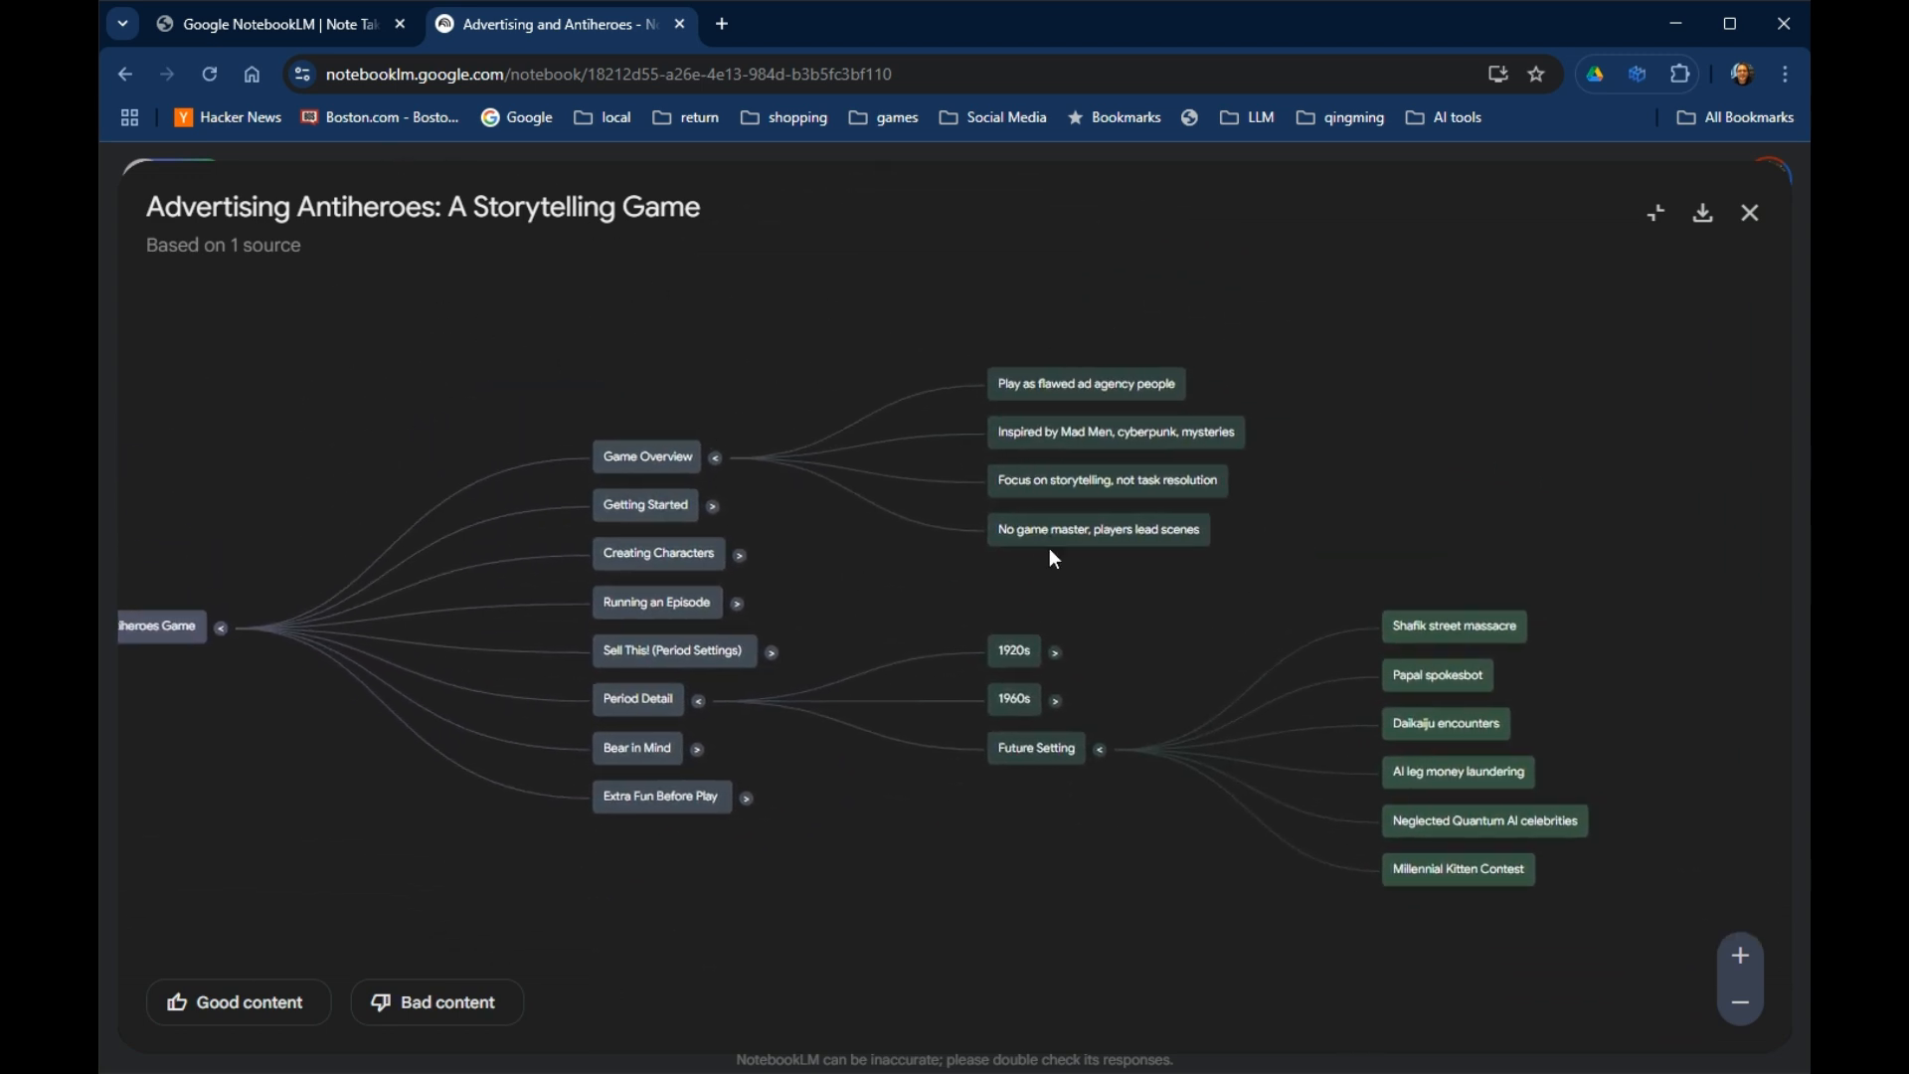
pyautogui.moveTo(890, 633)
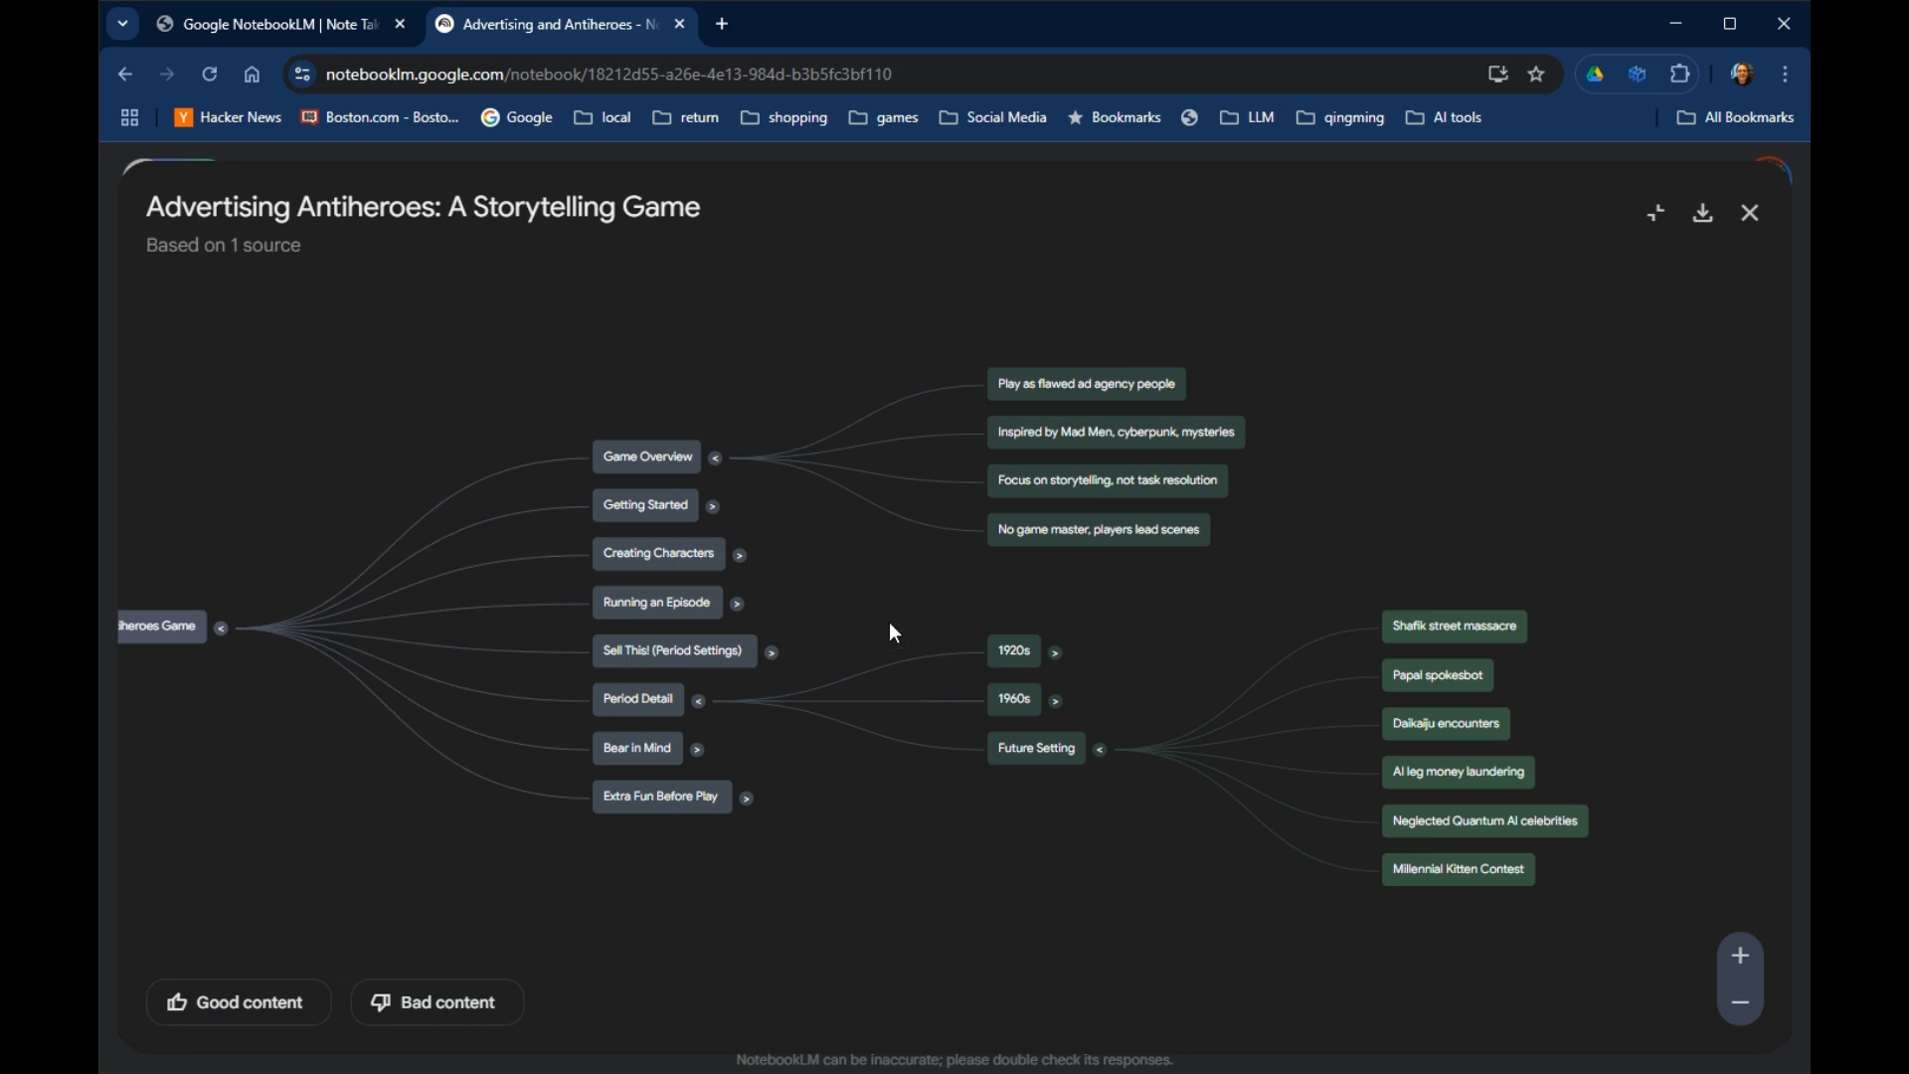